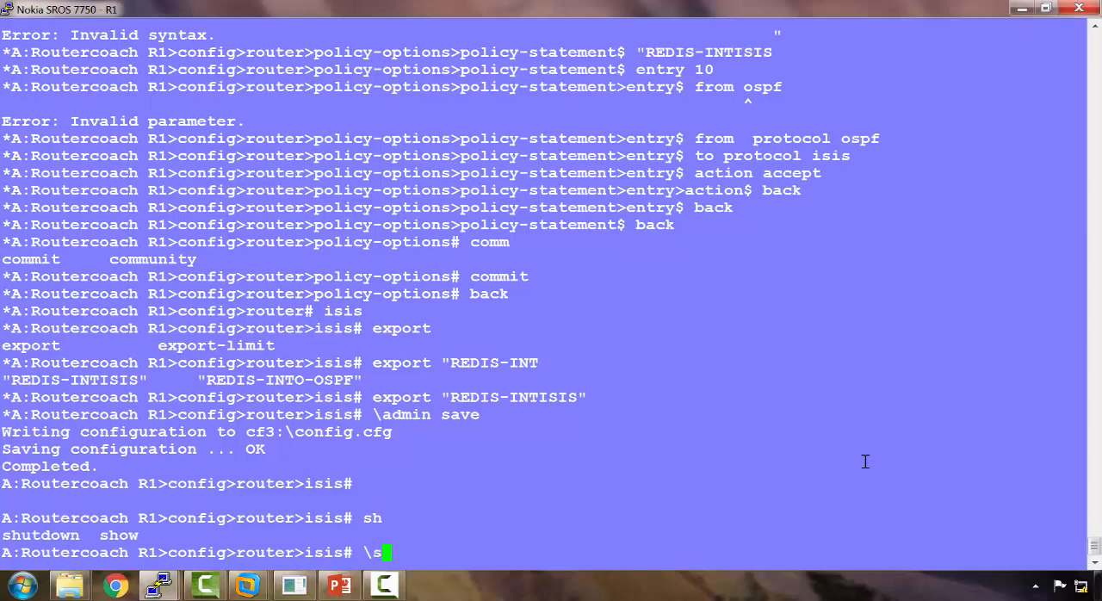
Run 'show router ospf database' on R1 to list its seven LSAs
{"action": "type", "text": "how router ospf"}
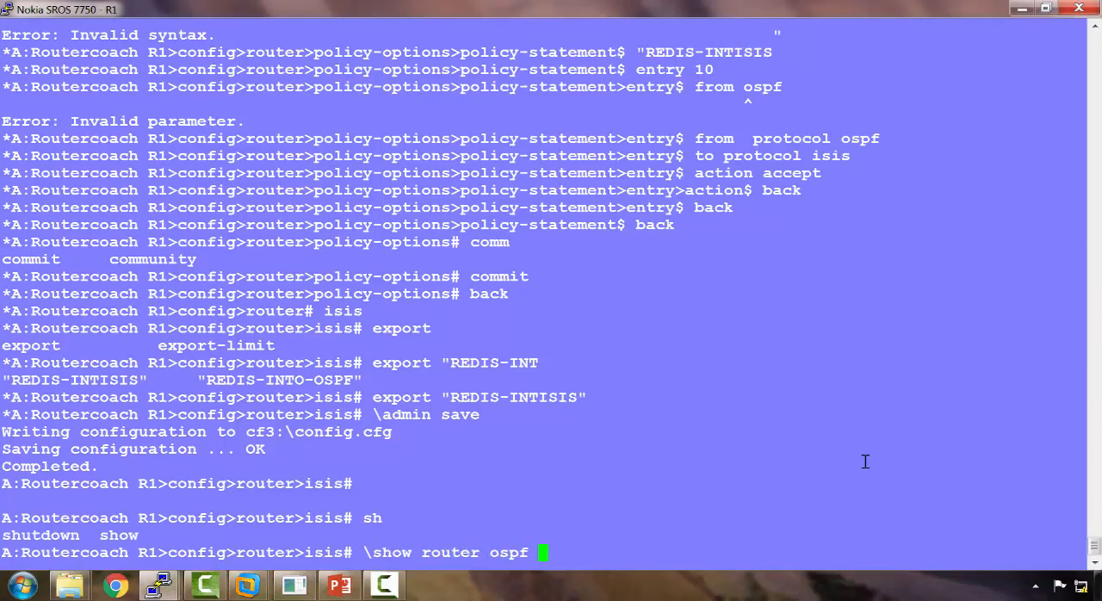
{"action": "type", "text": "database"}
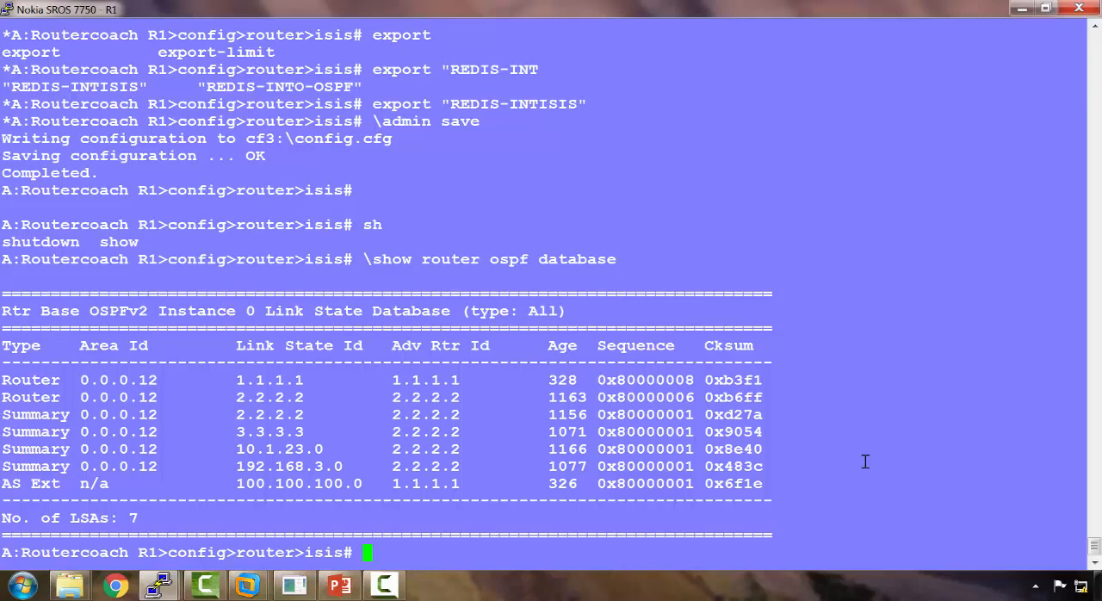
{"action": "mouse_move", "coordinate": [245, 410]}
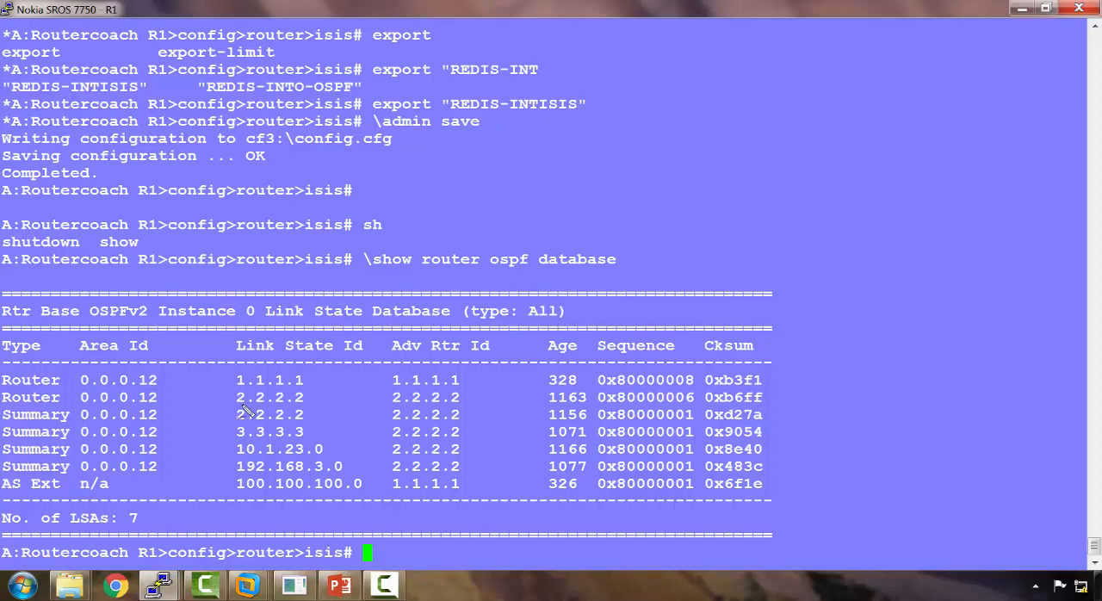
{"action": "mouse_move", "coordinate": [479, 419]}
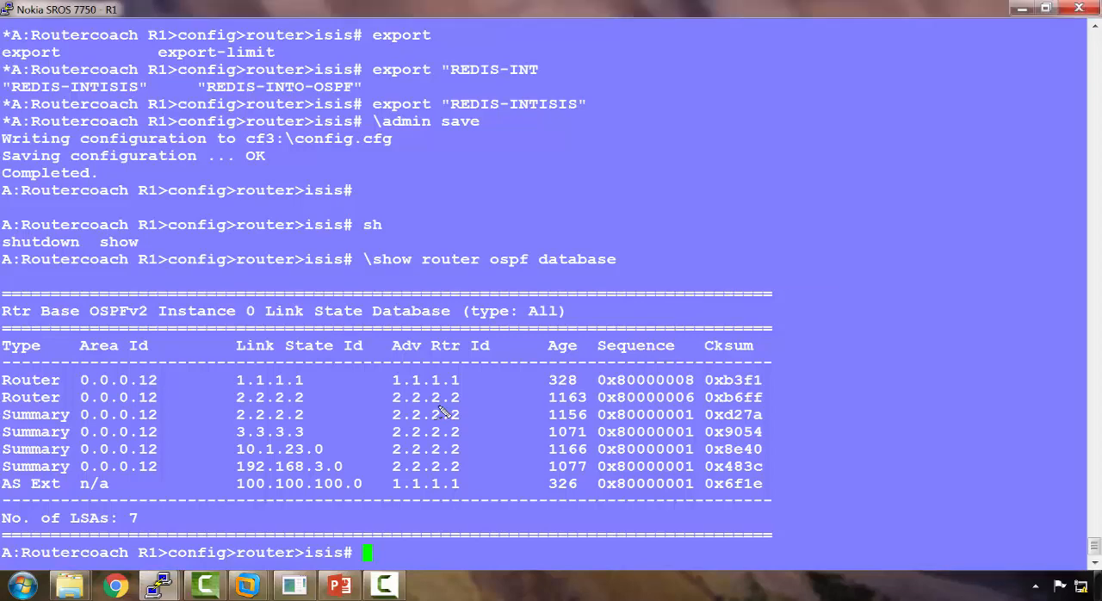
{"action": "mouse_move", "coordinate": [38, 503]}
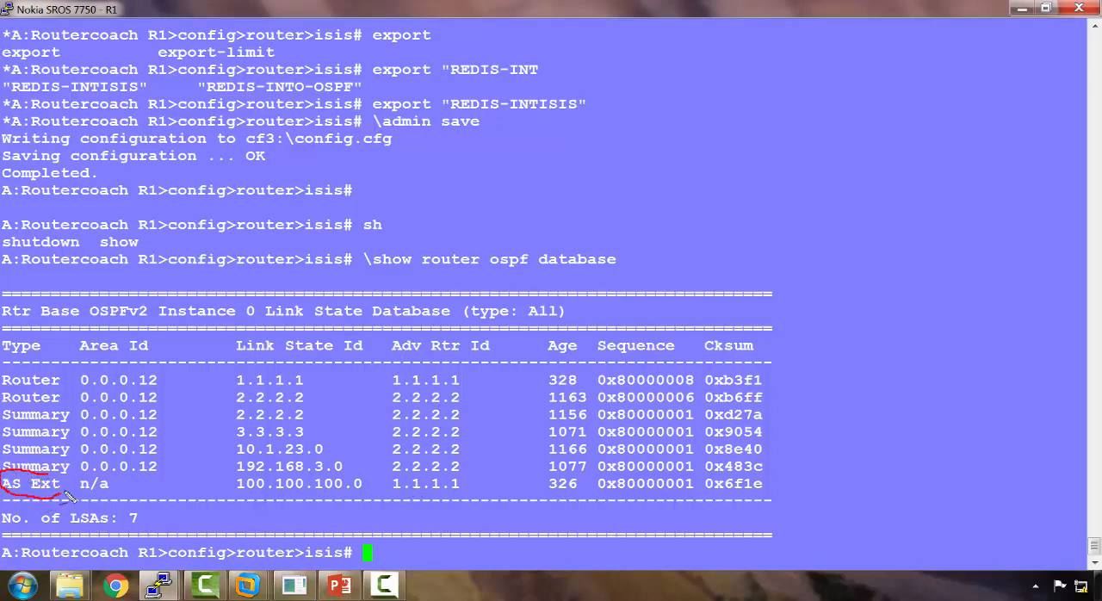
{"action": "mouse_move", "coordinate": [417, 484]}
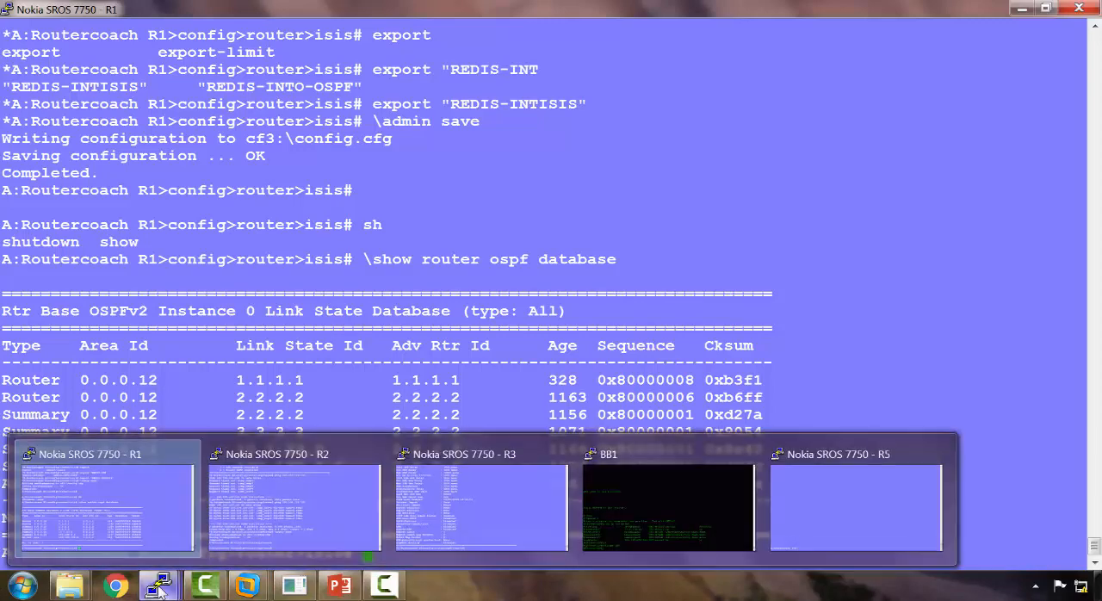
Switch to R3 and run '\show router ospf database' to list its eight LSAs
{"action": "left_click", "coordinate": [482, 507]}
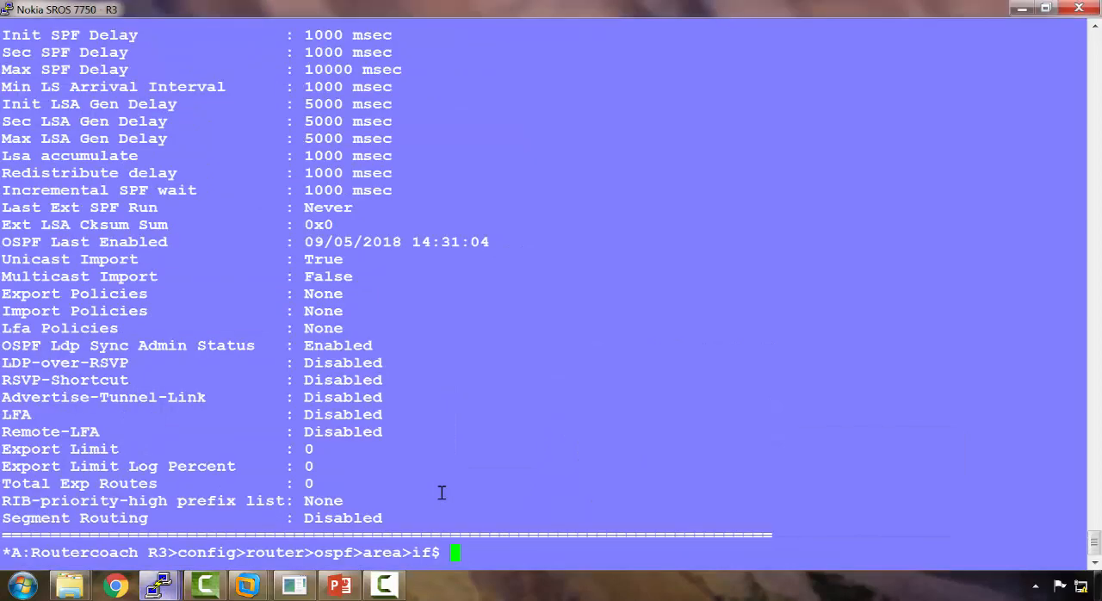
{"action": "type", "text": "\\sh"}
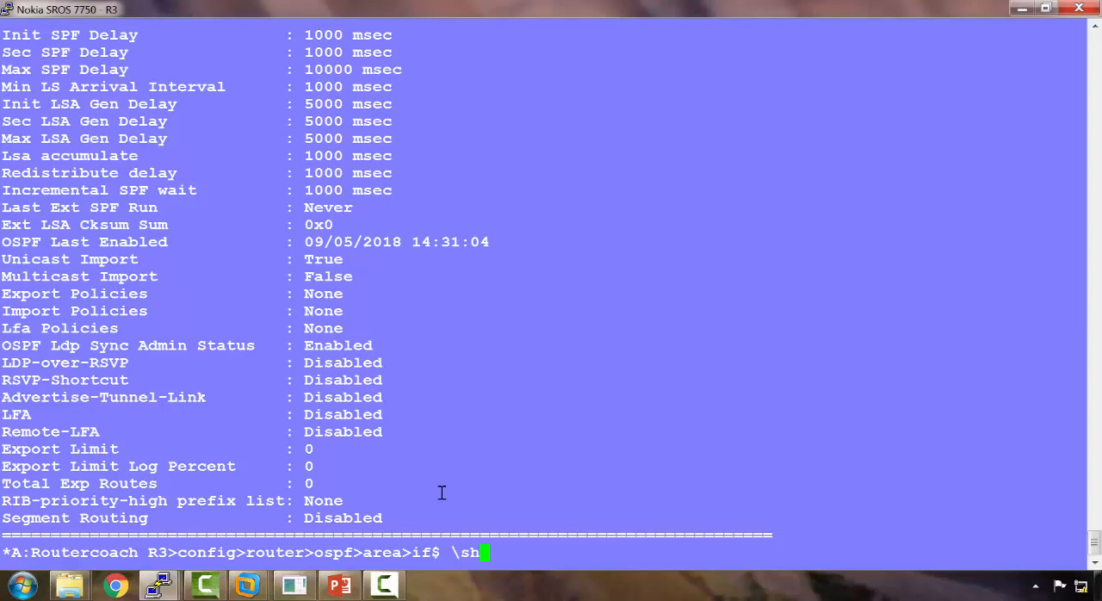
{"action": "type", "text": "ow router ospf"}
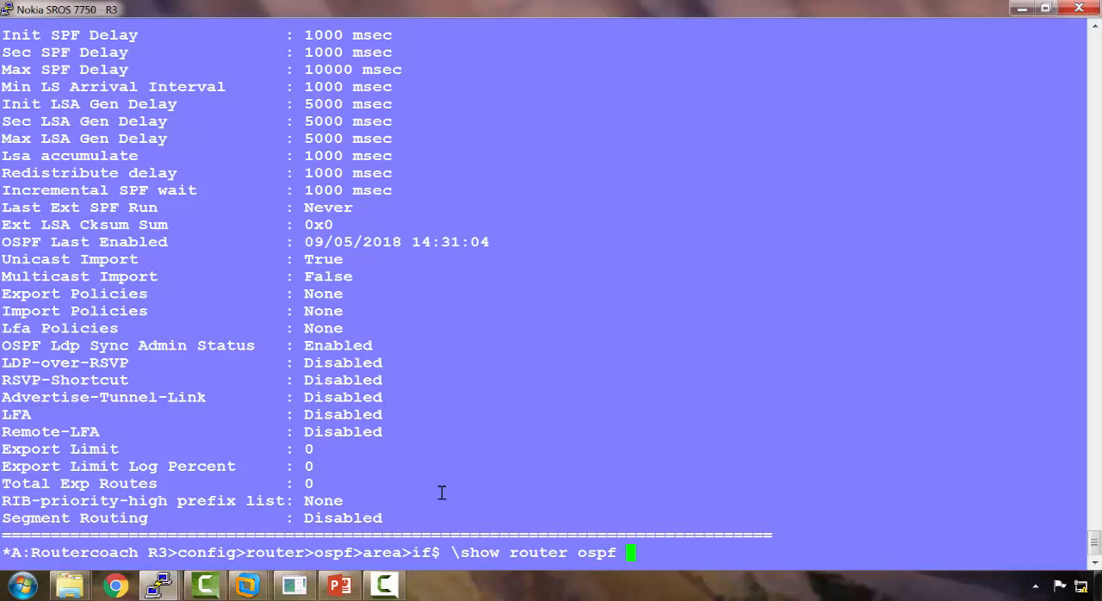
{"action": "type", "text": "database"}
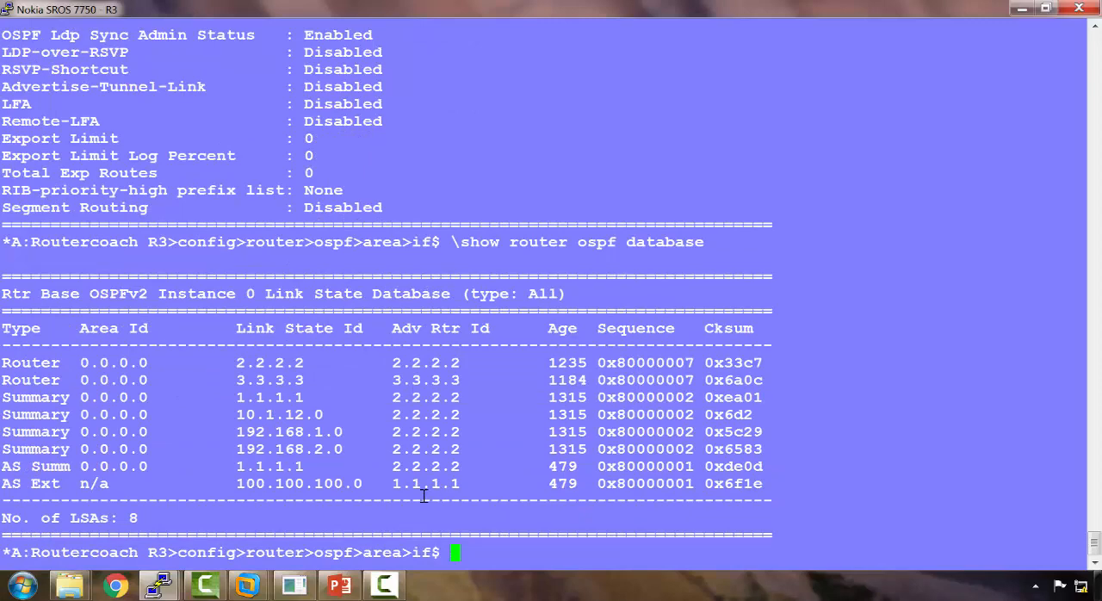
{"action": "mouse_move", "coordinate": [186, 434]}
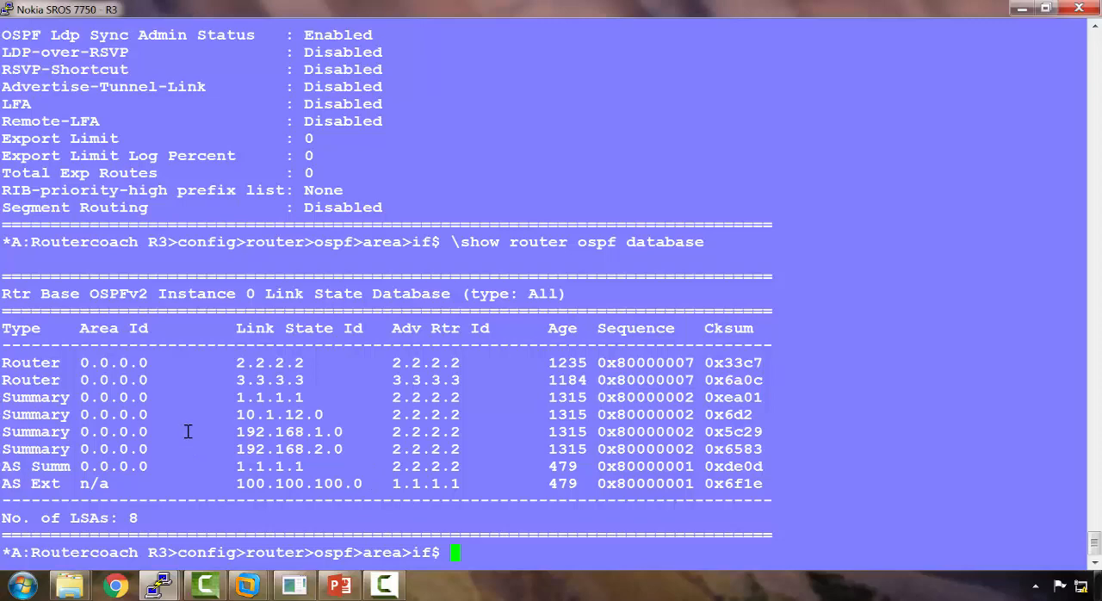
{"action": "mouse_move", "coordinate": [186, 406]}
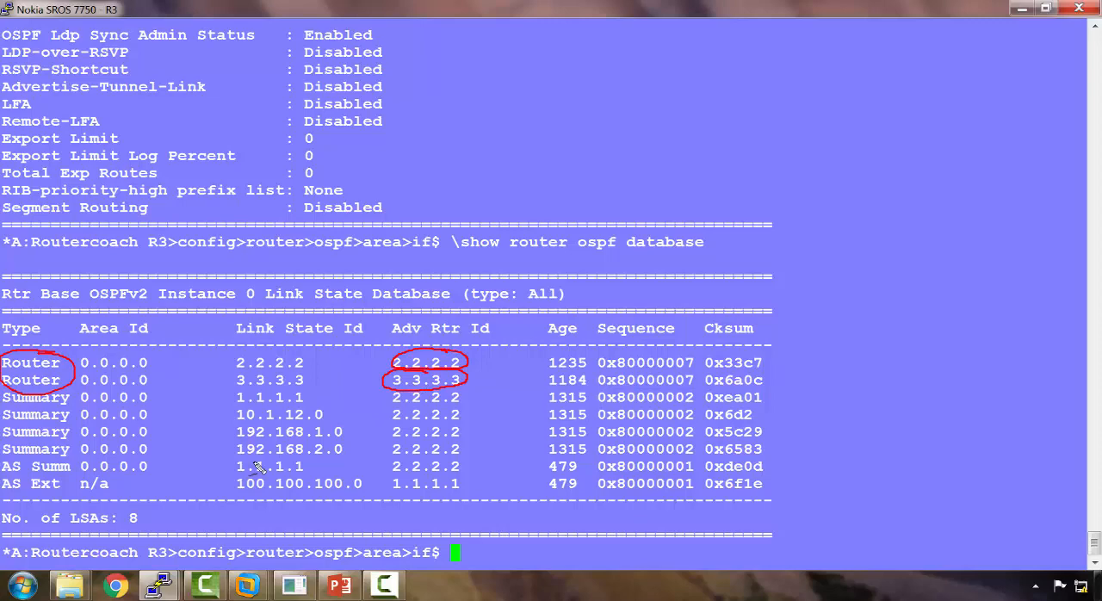
{"action": "mouse_move", "coordinate": [26, 465]}
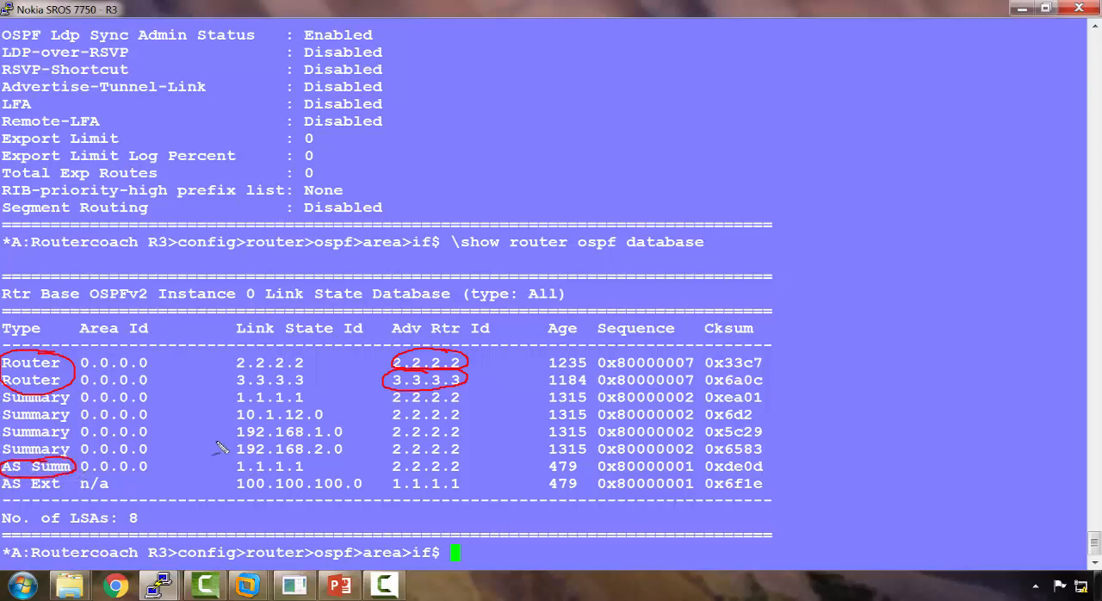
{"action": "mouse_move", "coordinate": [414, 465]}
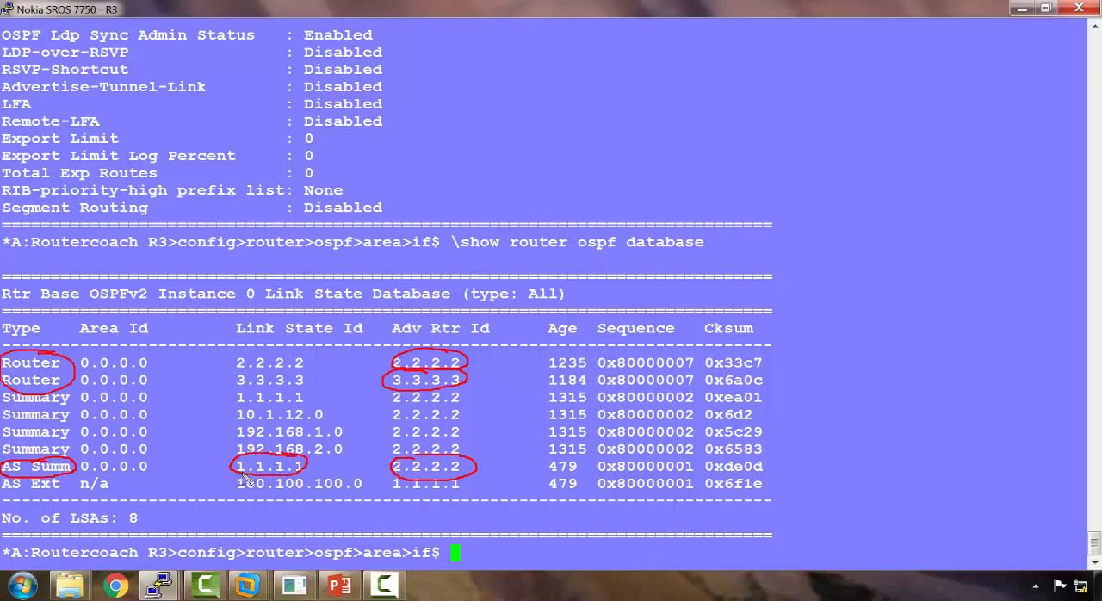
{"action": "mouse_move", "coordinate": [228, 478]}
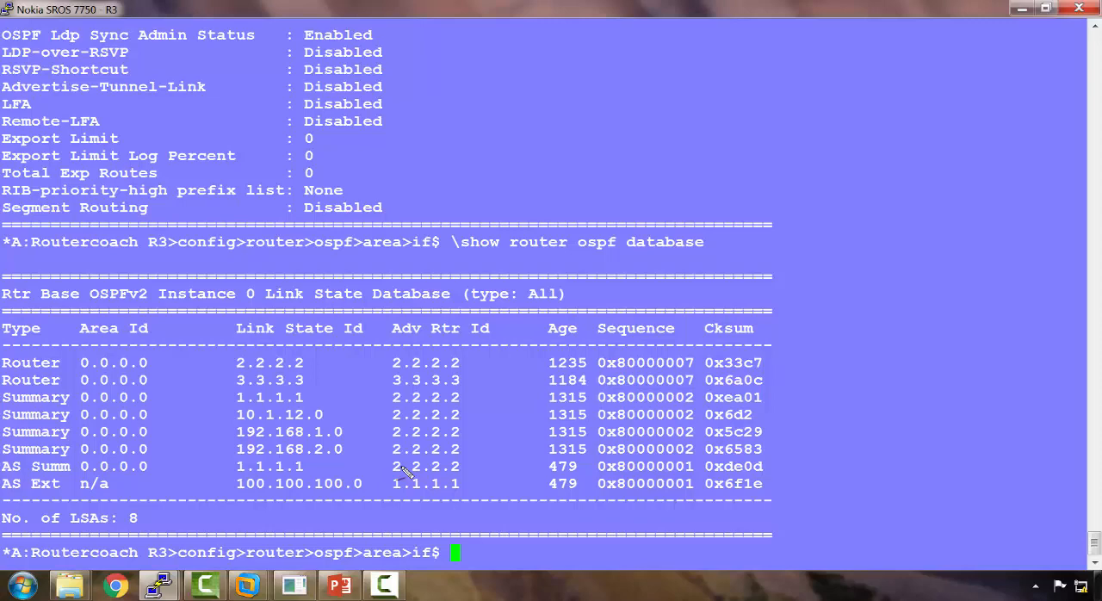
Query '\show router ospf database ?' syntax help on R3 and begin the 'type' filter keyword
{"action": "type", "text": "\\show r"}
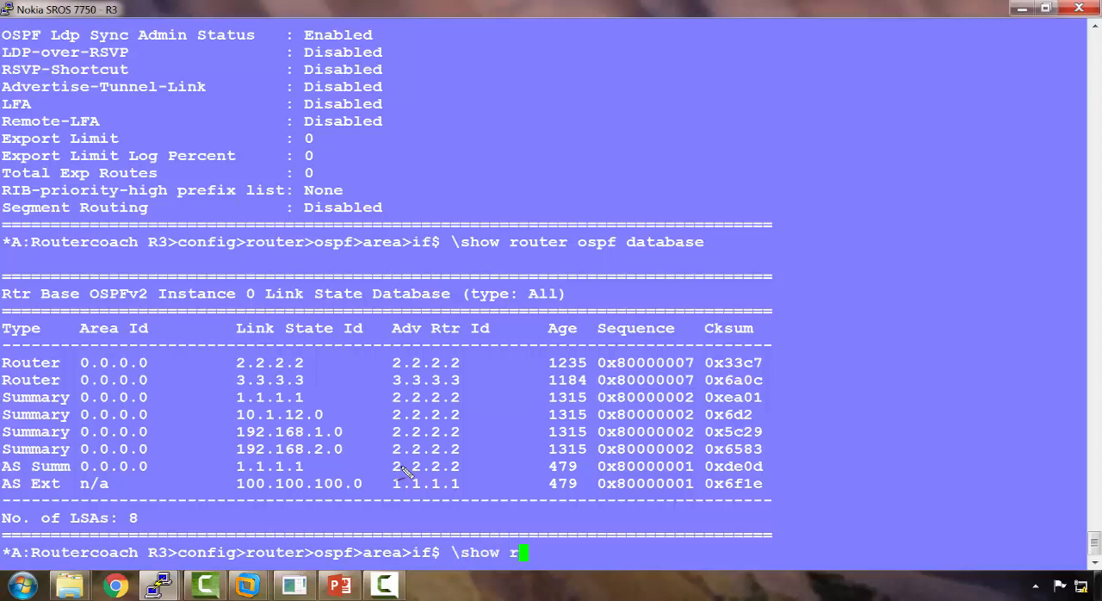
{"action": "type", "text": "outer ospf database"}
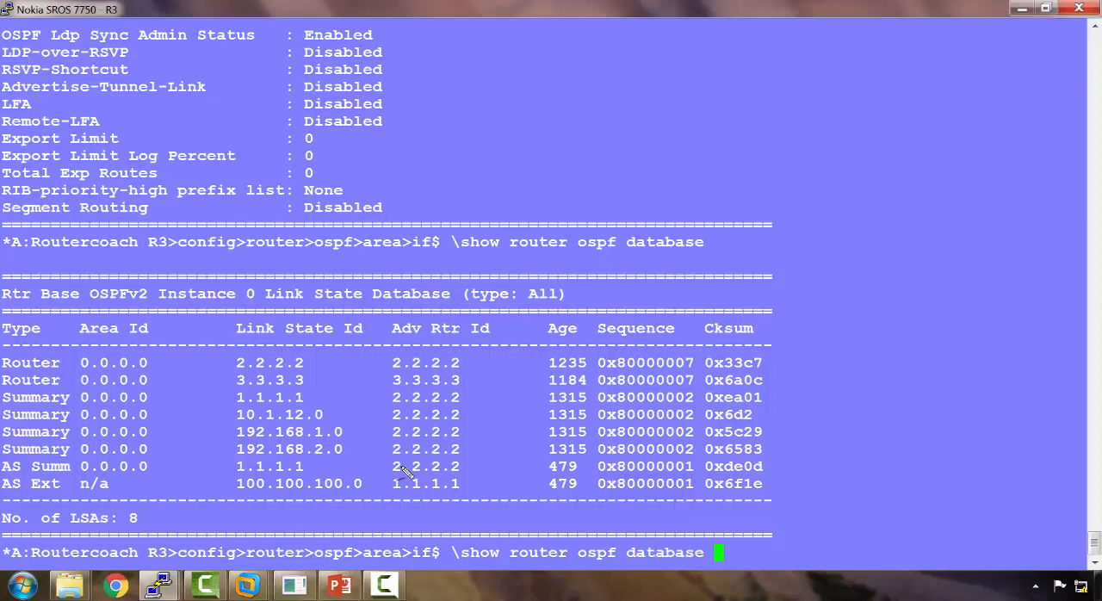
{"action": "type", "text": "ro"}
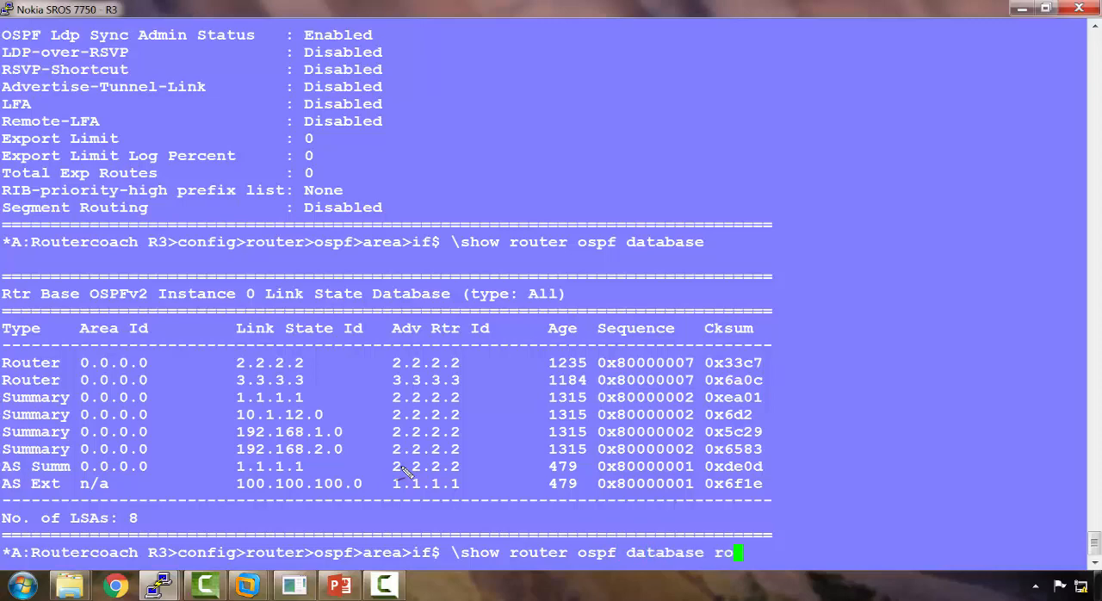
{"action": "key", "text": "BackSpace"}
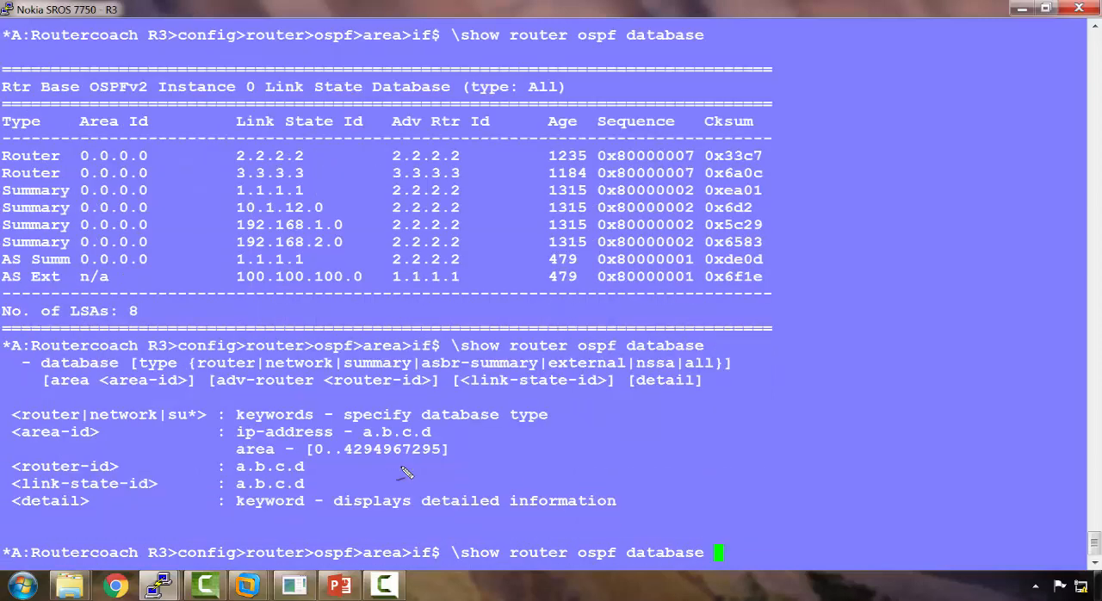
{"action": "type", "text": "ty"}
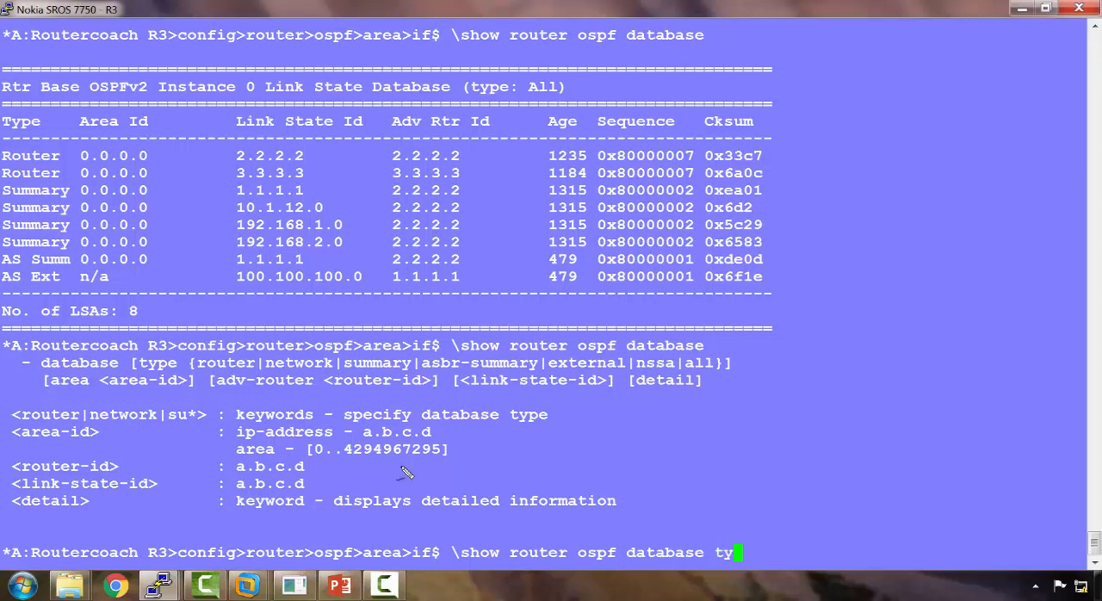